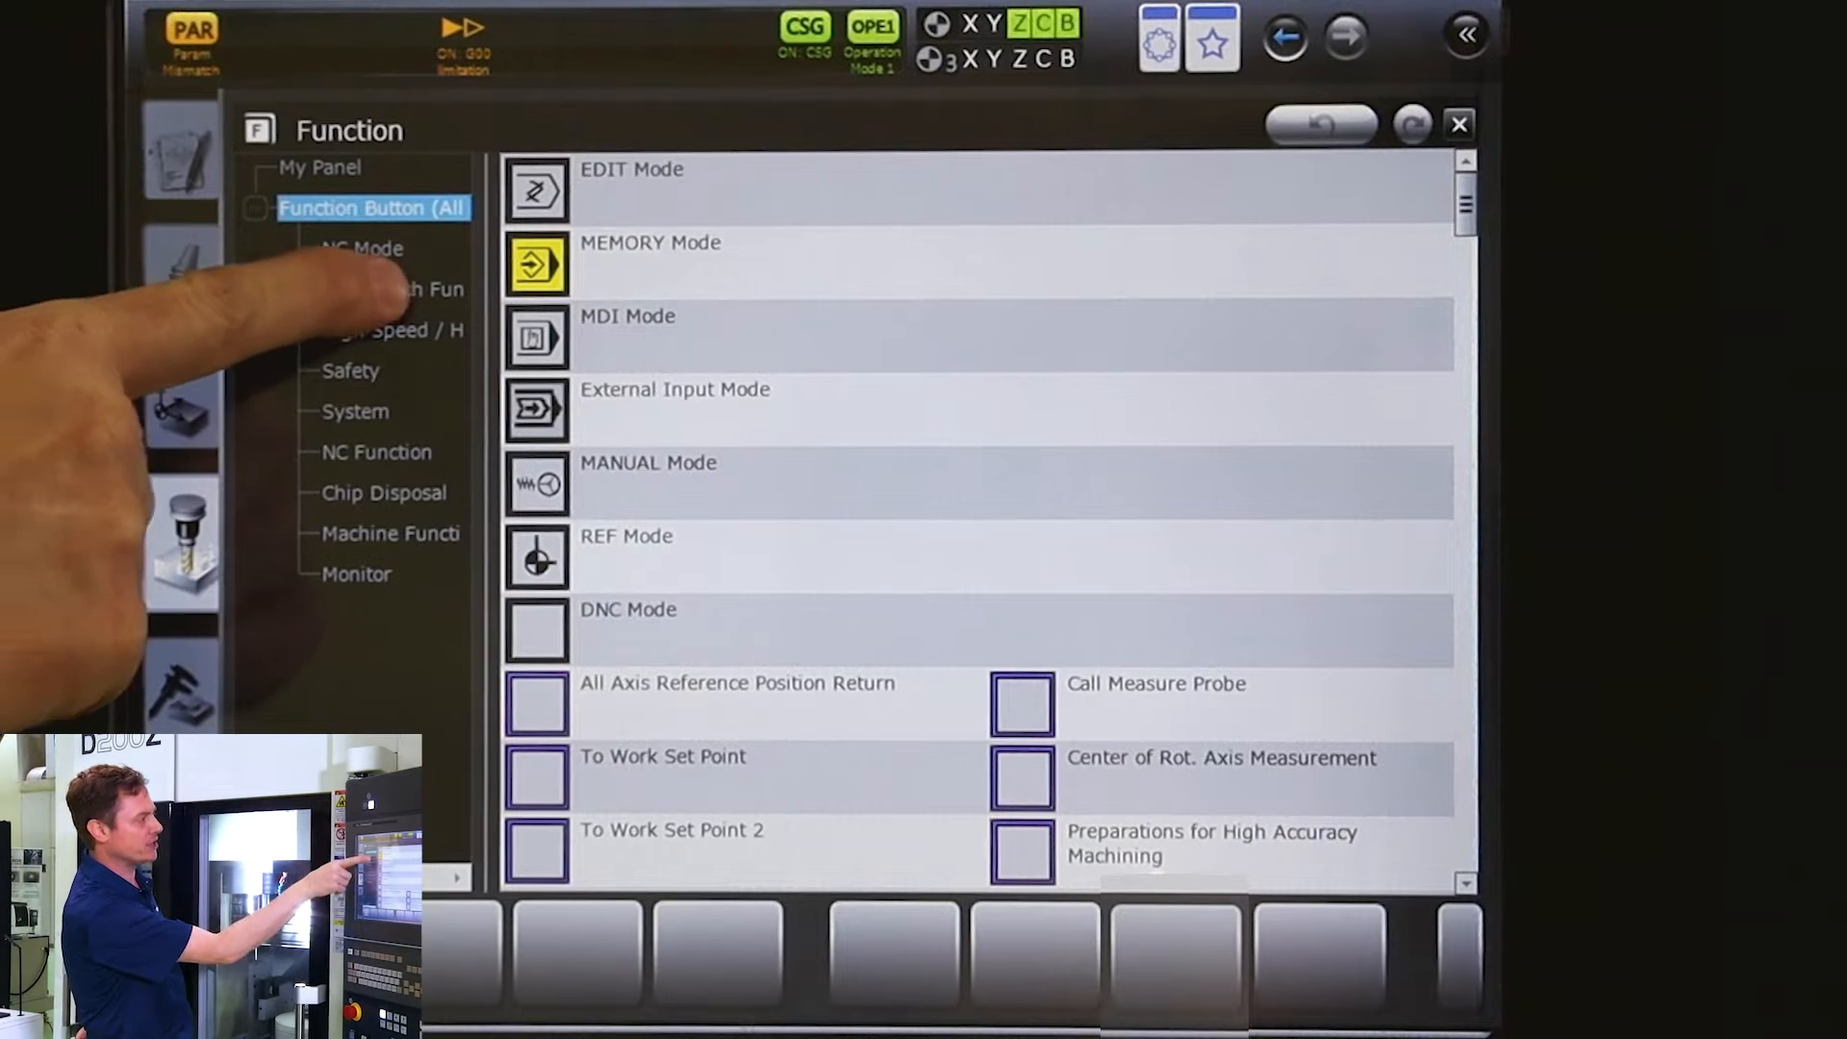
- Select the One-Touch Function category so the measure probe power buttons are listed
left_click(393, 289)
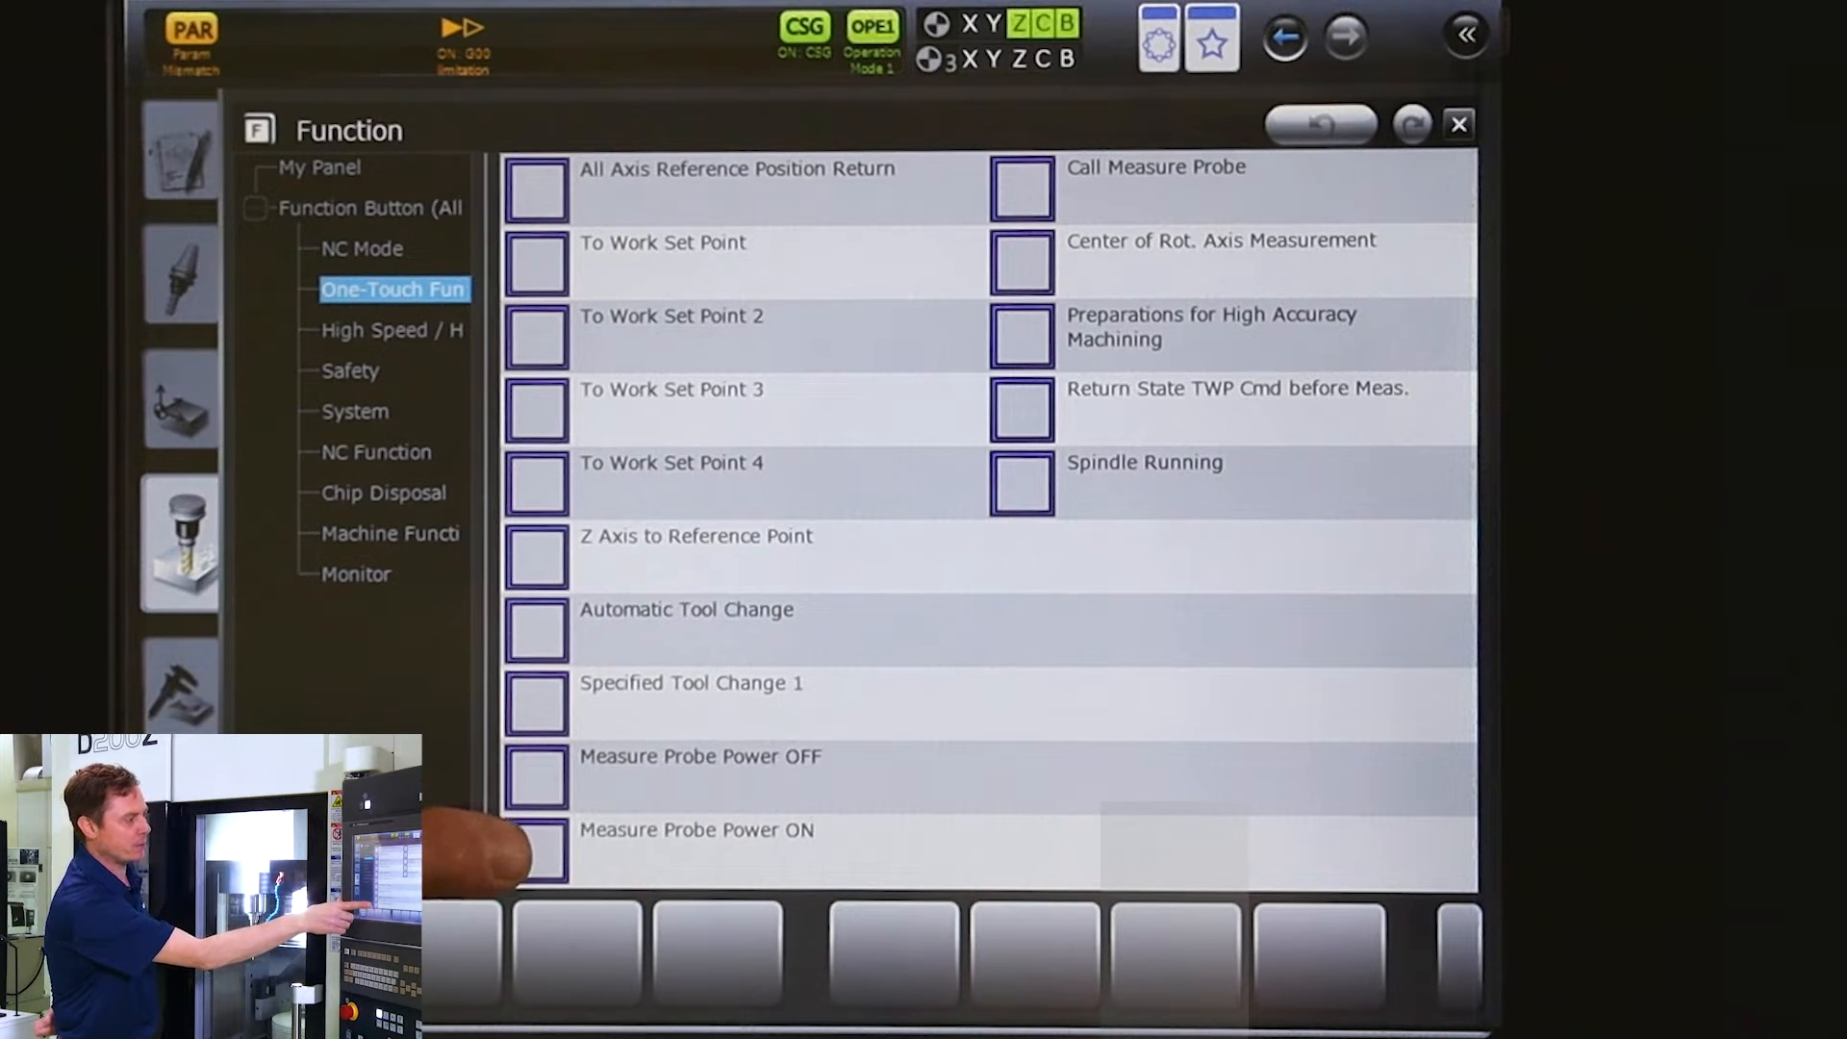
- Power the measure probe on with Measure Probe Power ON and Cycle Start
left_click(535, 854)
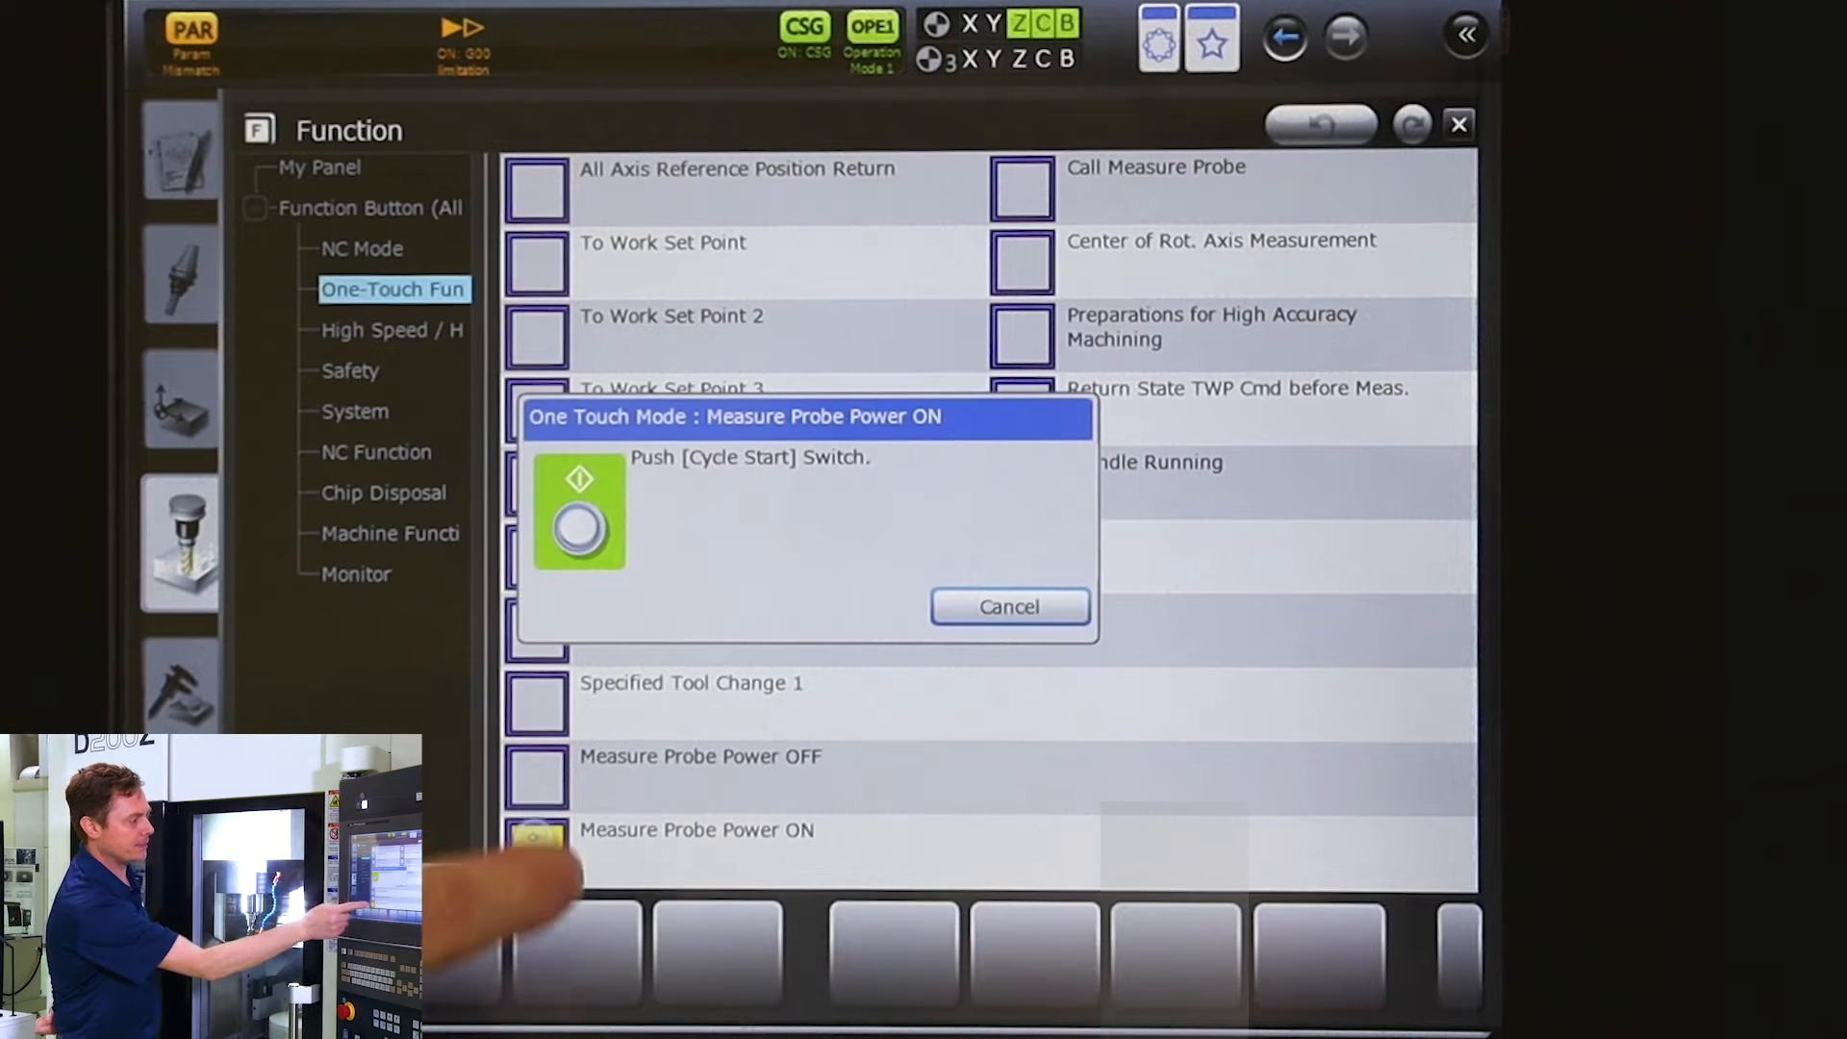
left_click(539, 848)
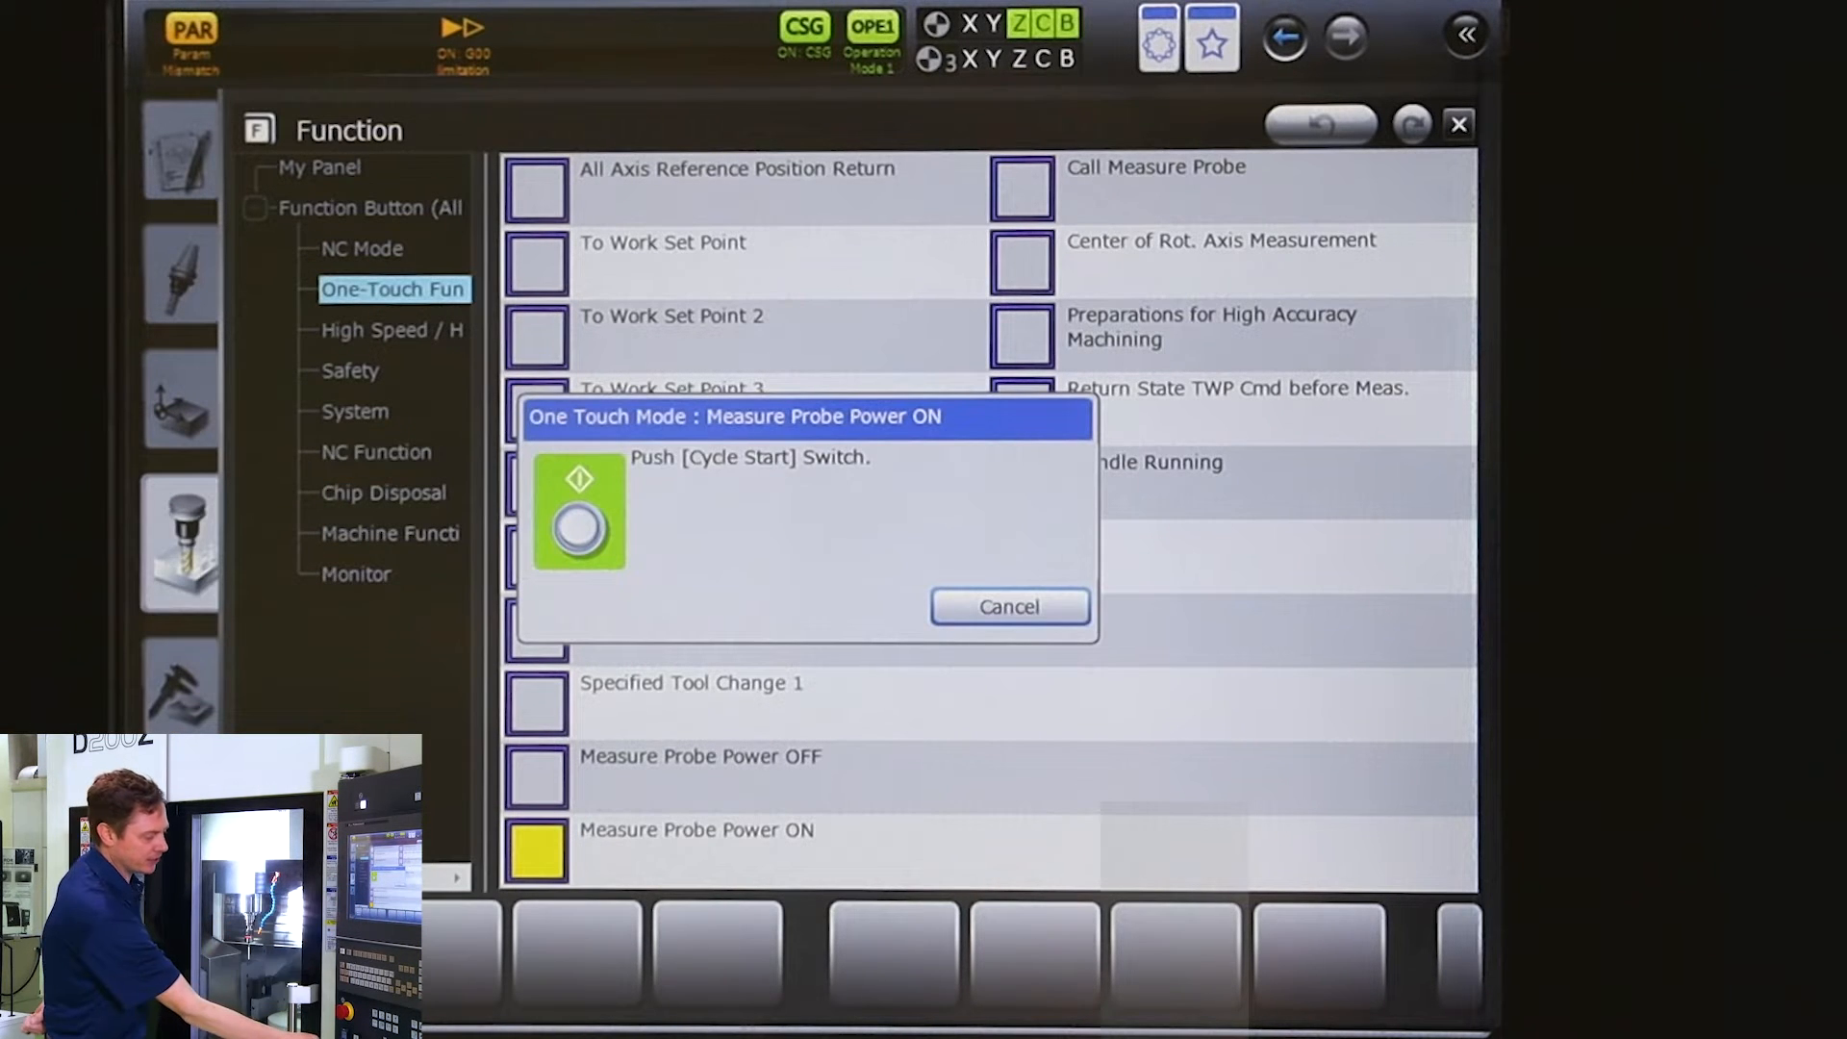
left_click(1008, 606)
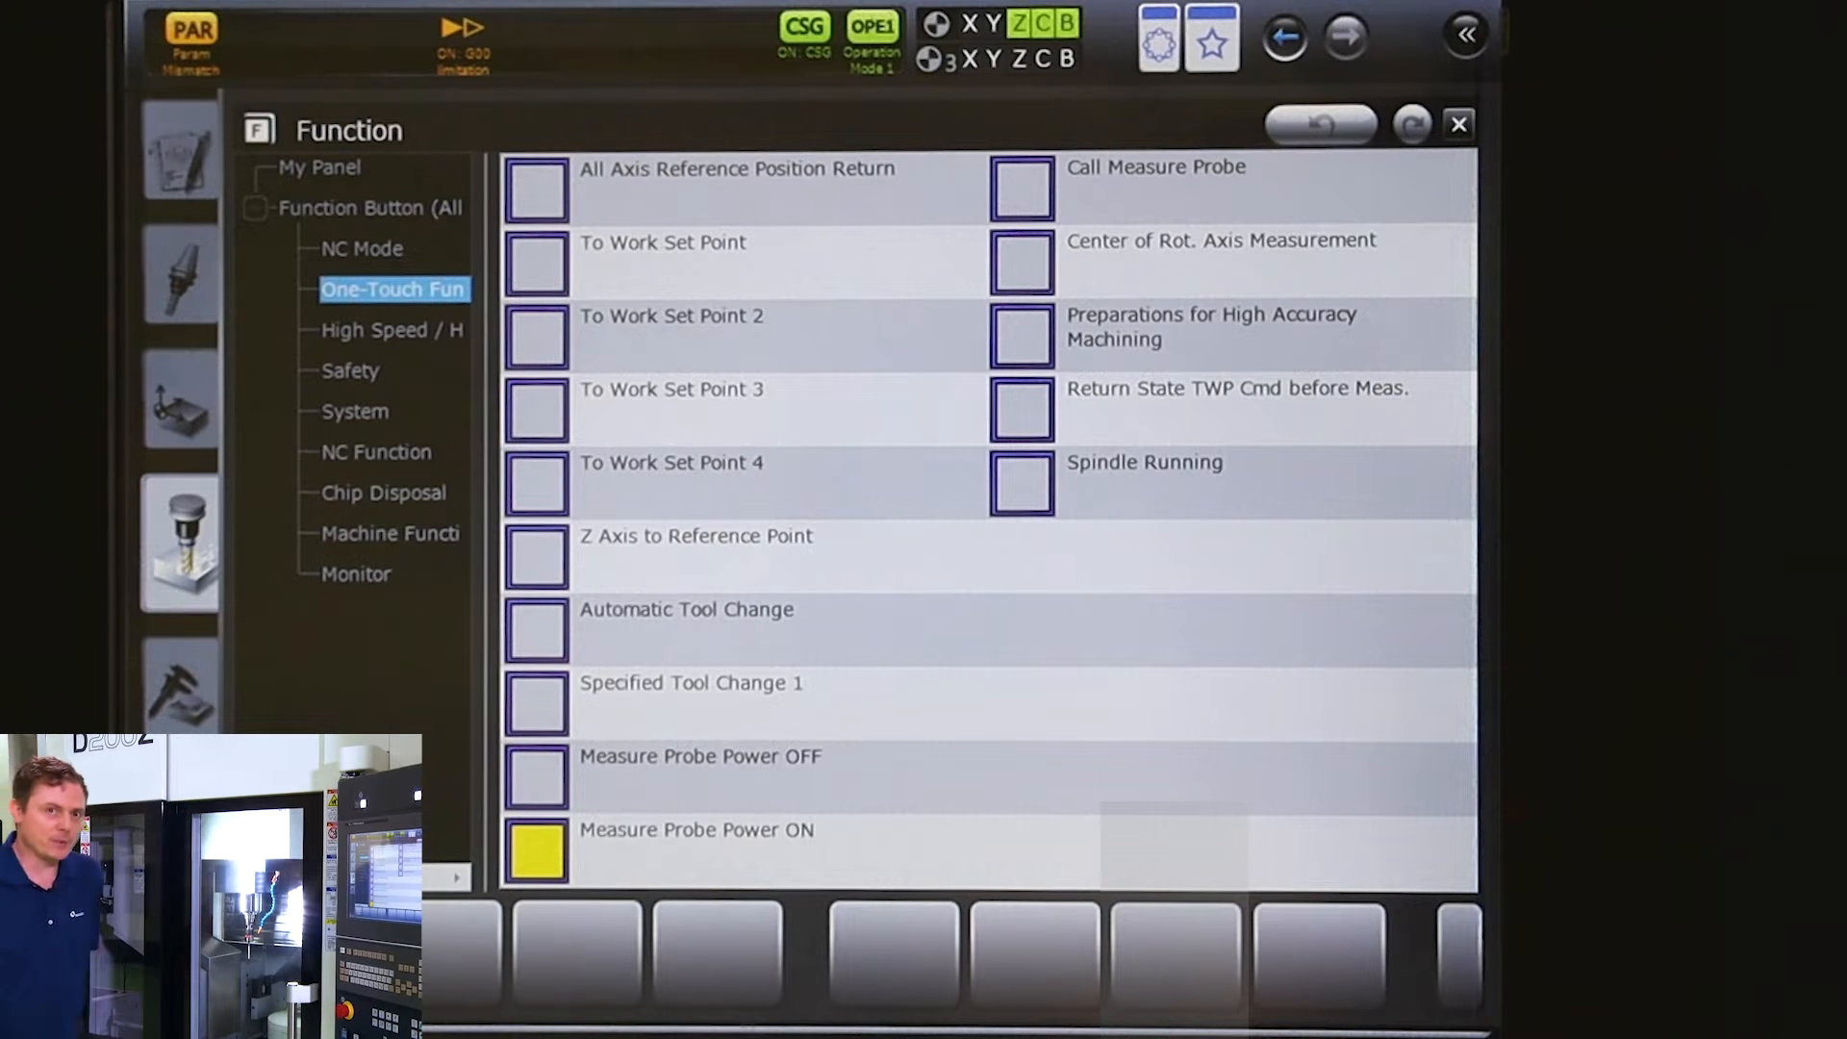
- Power the measure probe off with Measure Probe Power OFF and Cycle Start
left_click(539, 852)
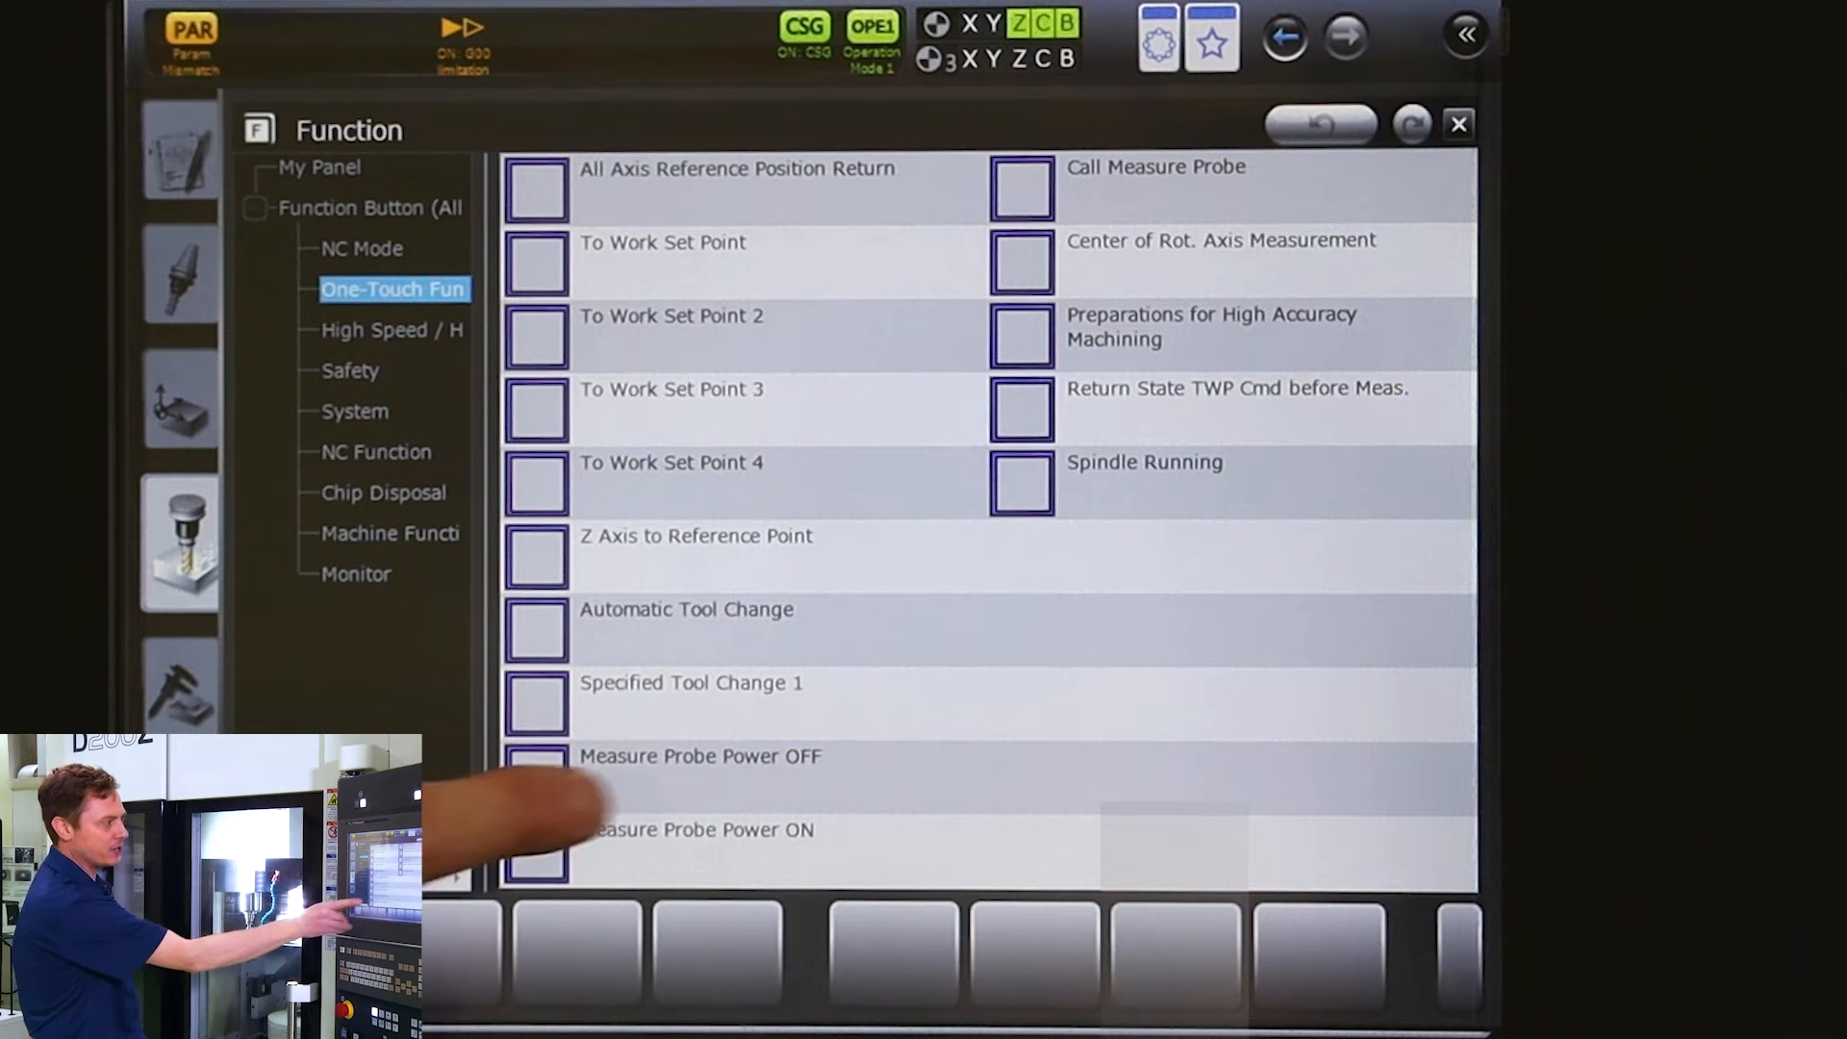
left_click(534, 772)
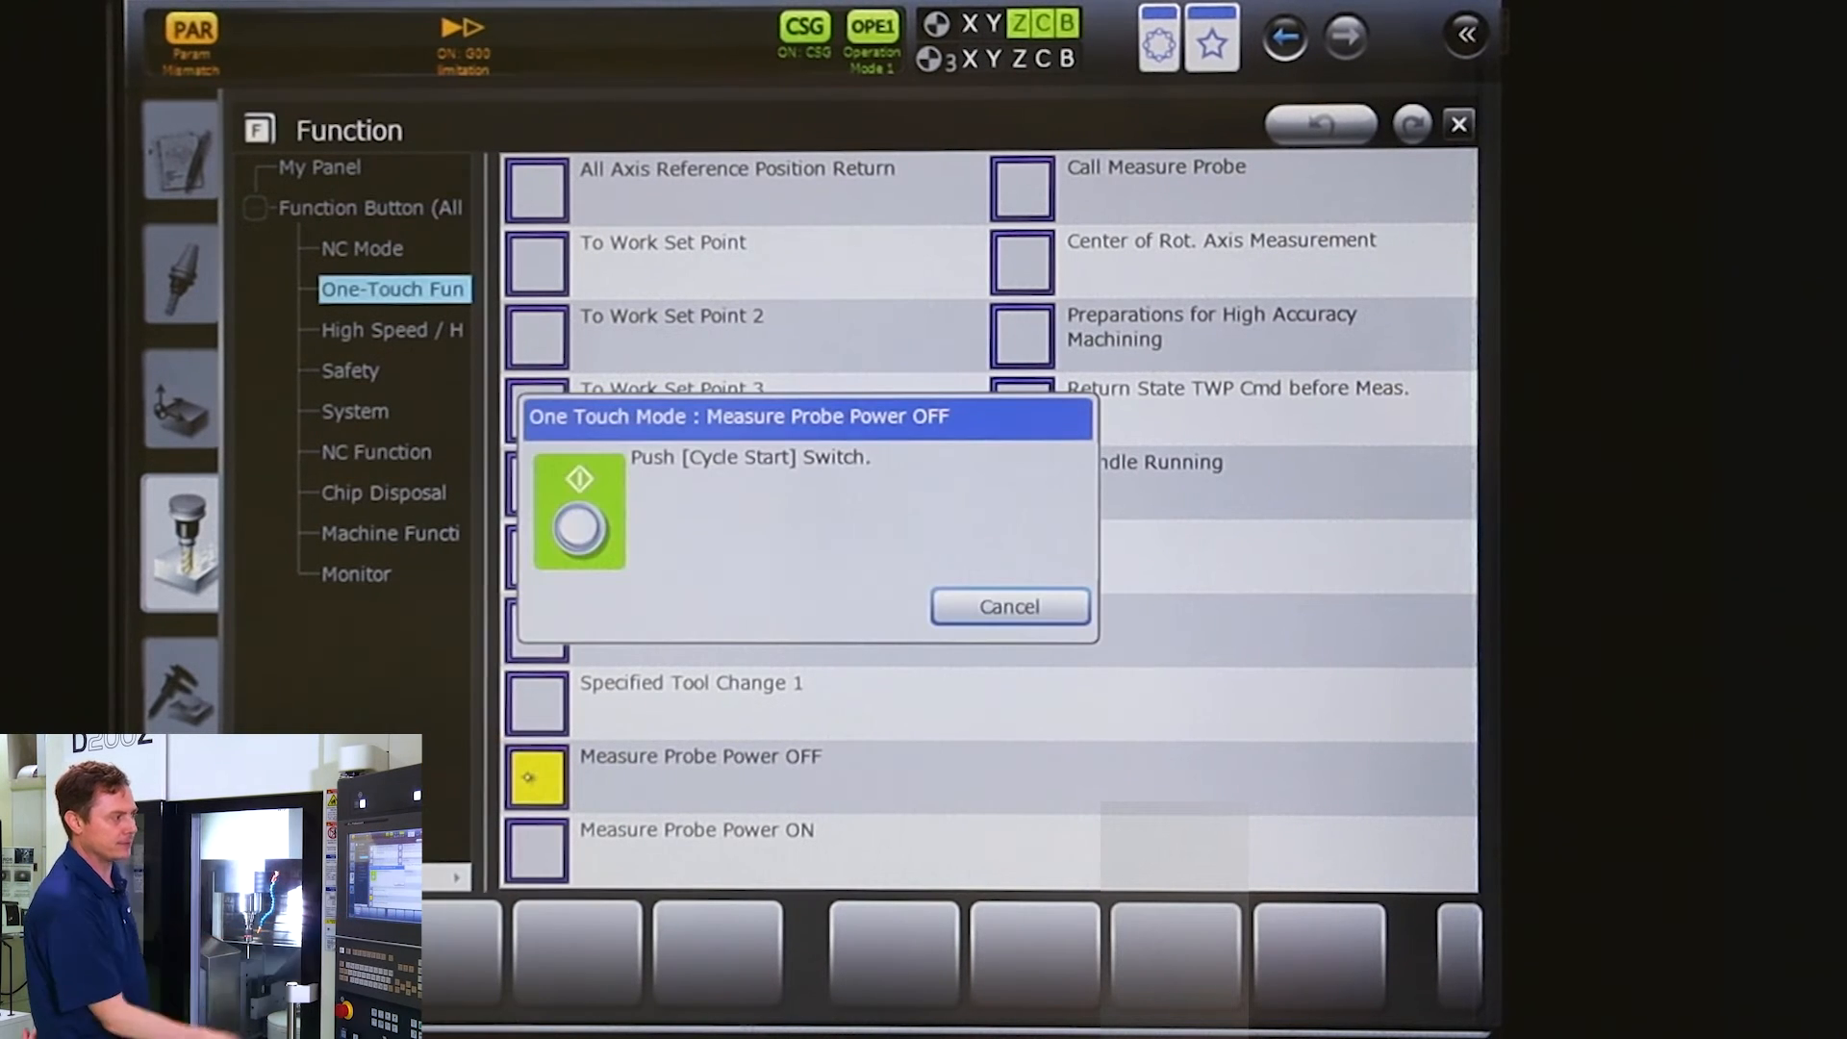
left_click(1010, 606)
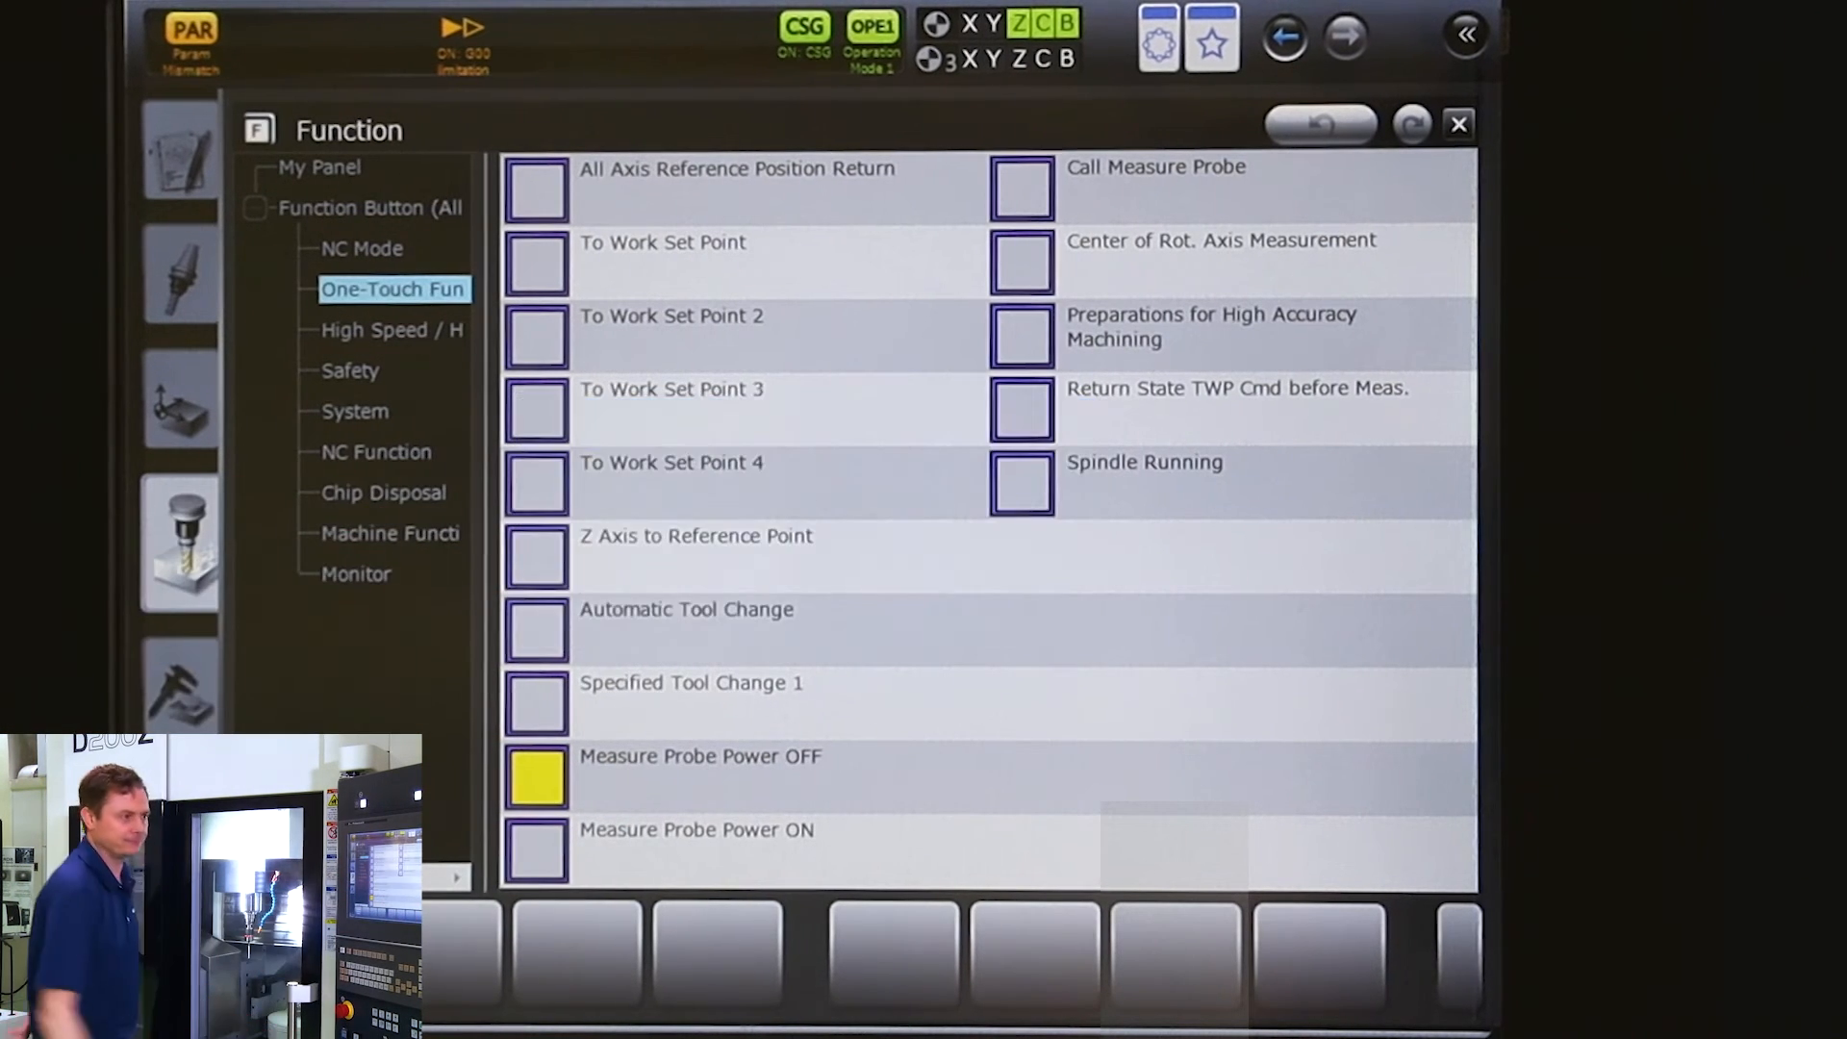